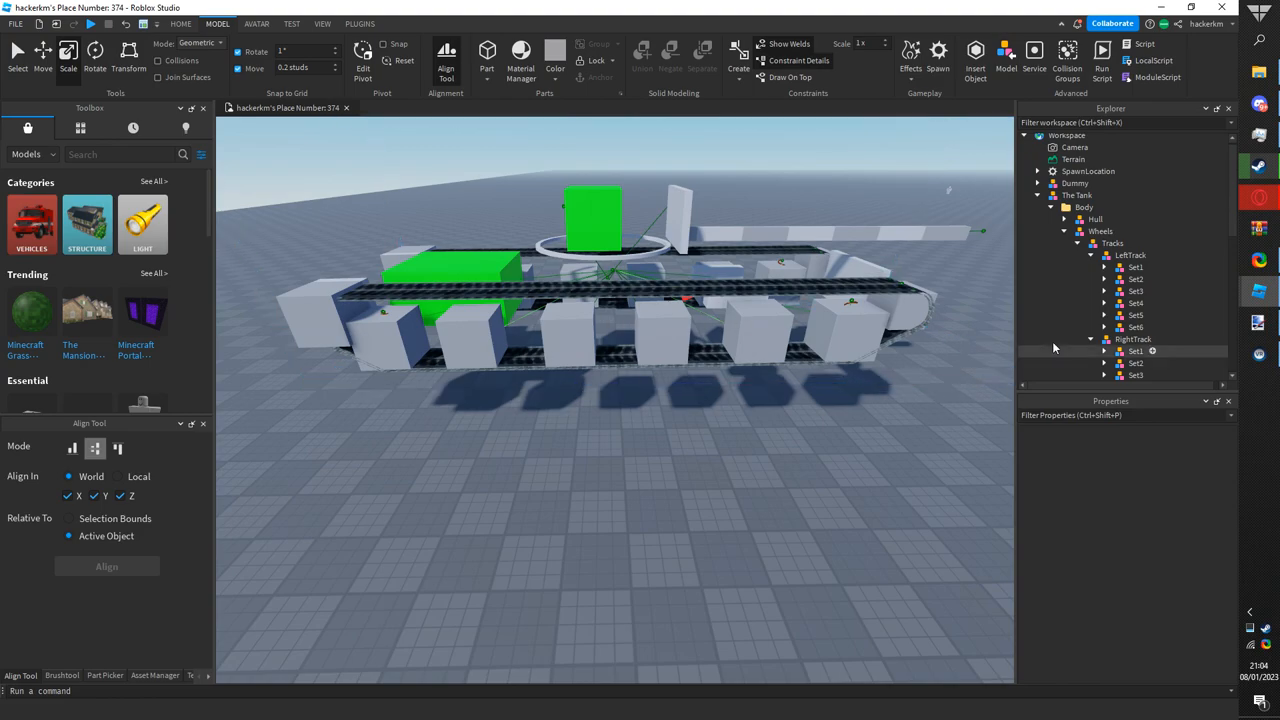
Step: Select a middle wheel set in the Explorer's track hierarchy for deletion
click(1135, 303)
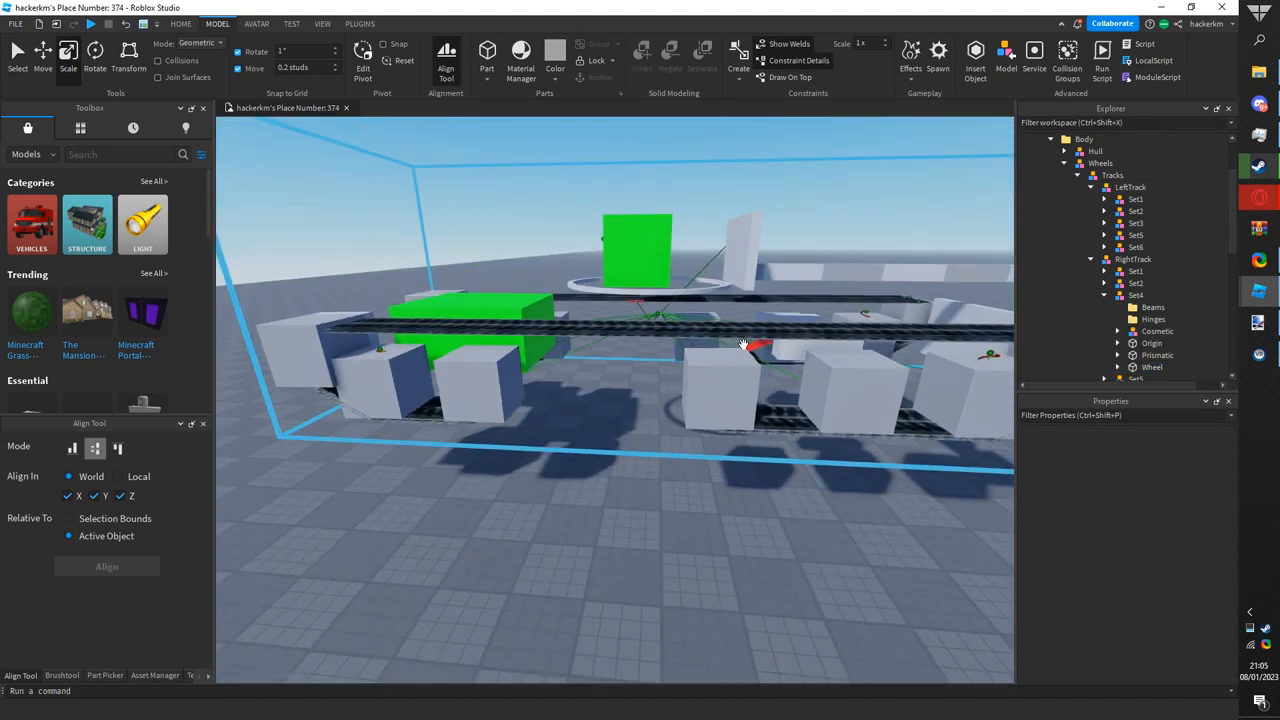
Step: Select the Wheels model, then the PrismaticJ track beam, to view its attachments
click(1100, 163)
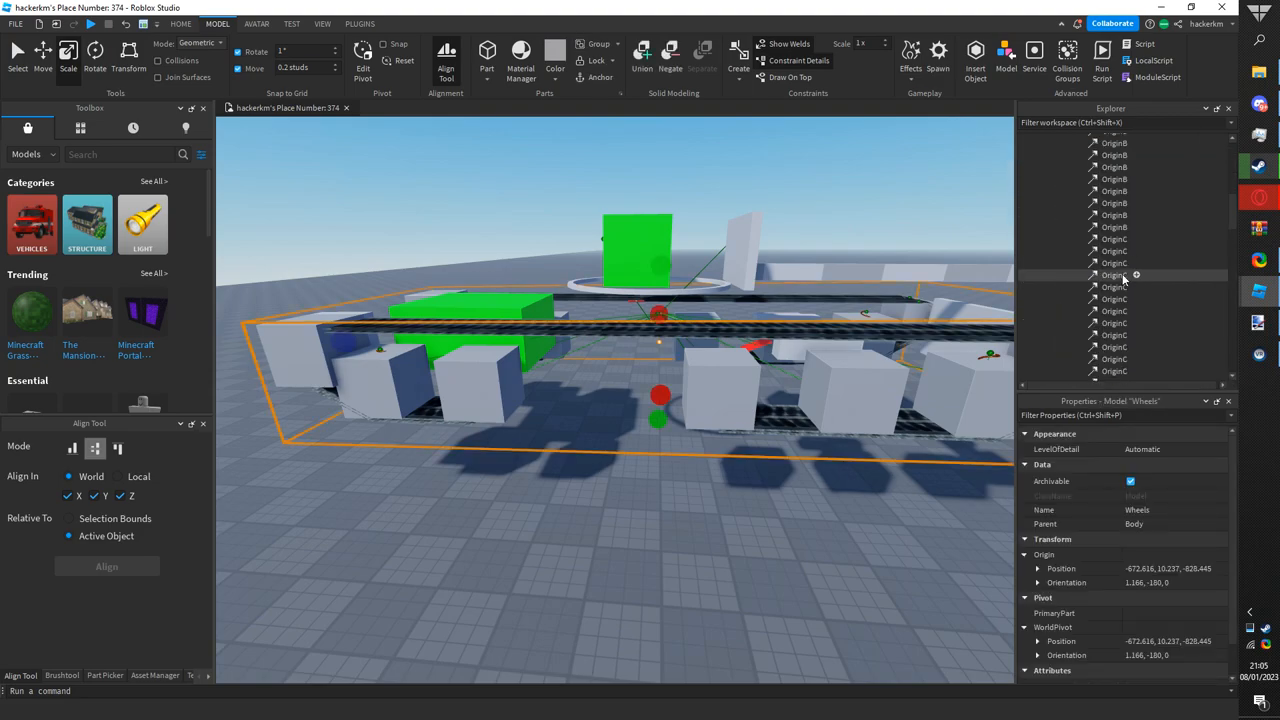
click(1120, 252)
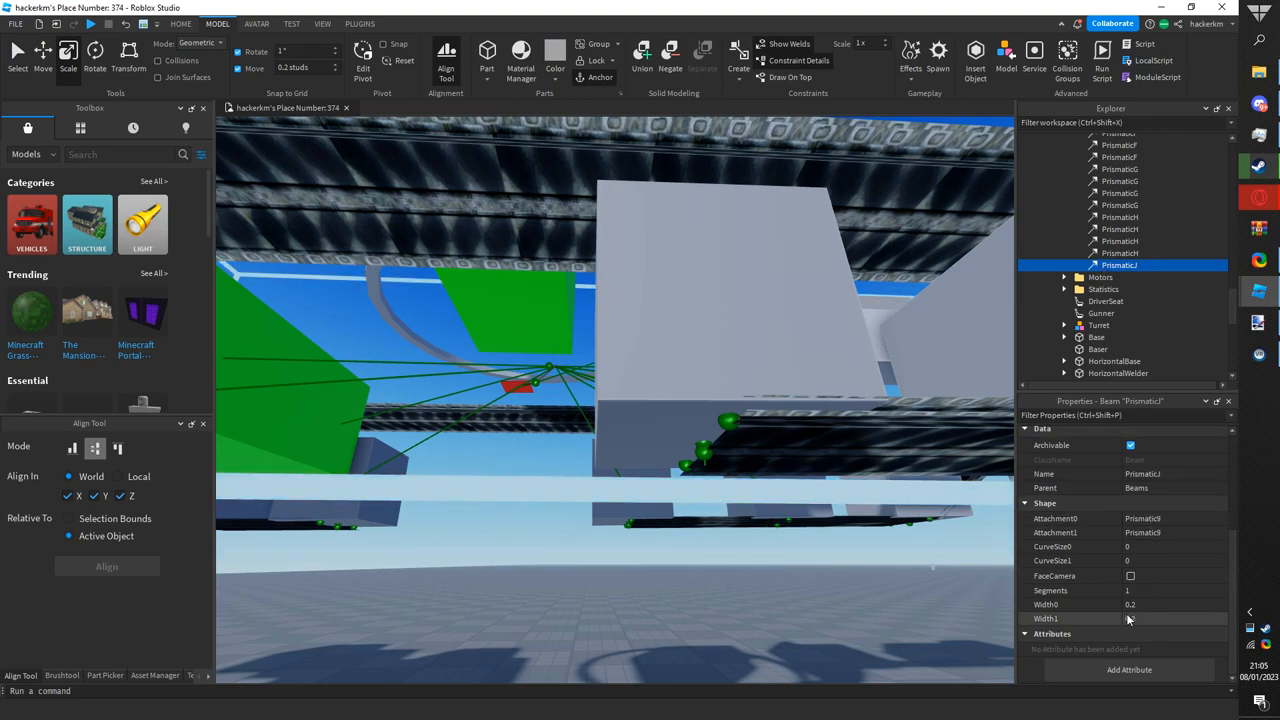
mouse_move(1143, 532)
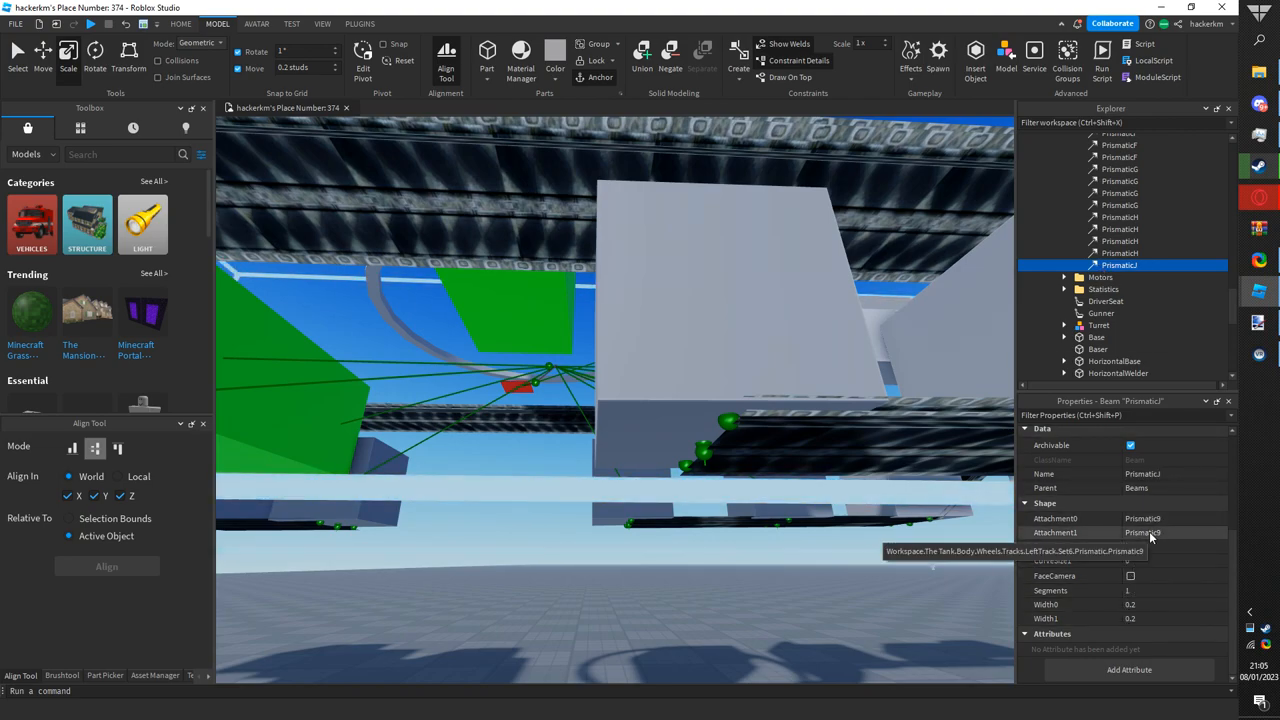
Step: Start picking a new beam attachment and orbit the view toward the wheel attachments
click(1055, 518)
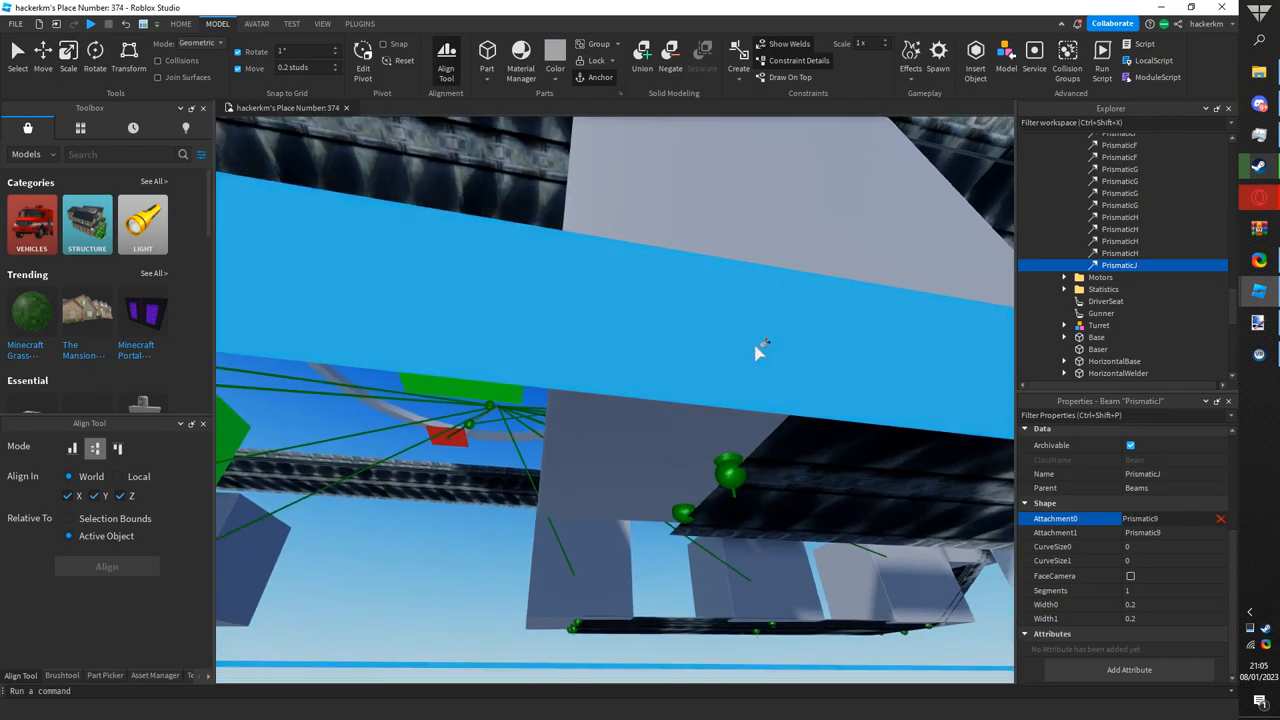
drag(760, 354, 655, 372)
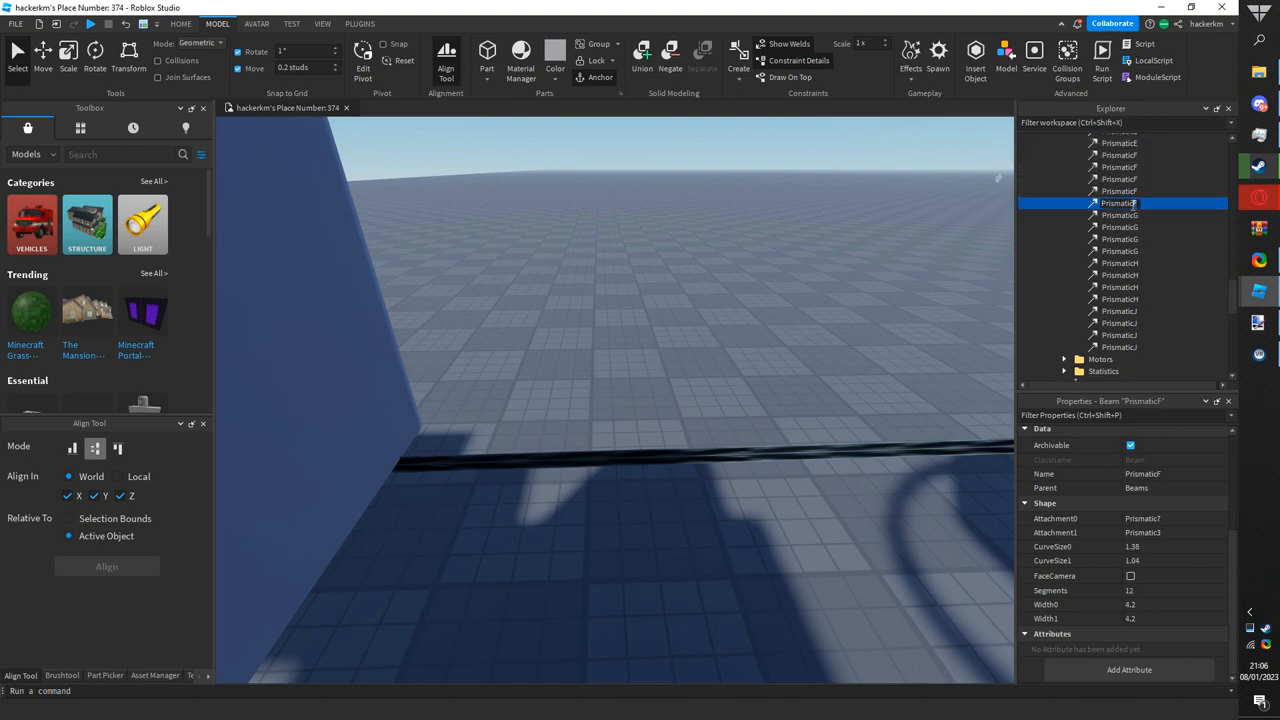
click(1118, 203)
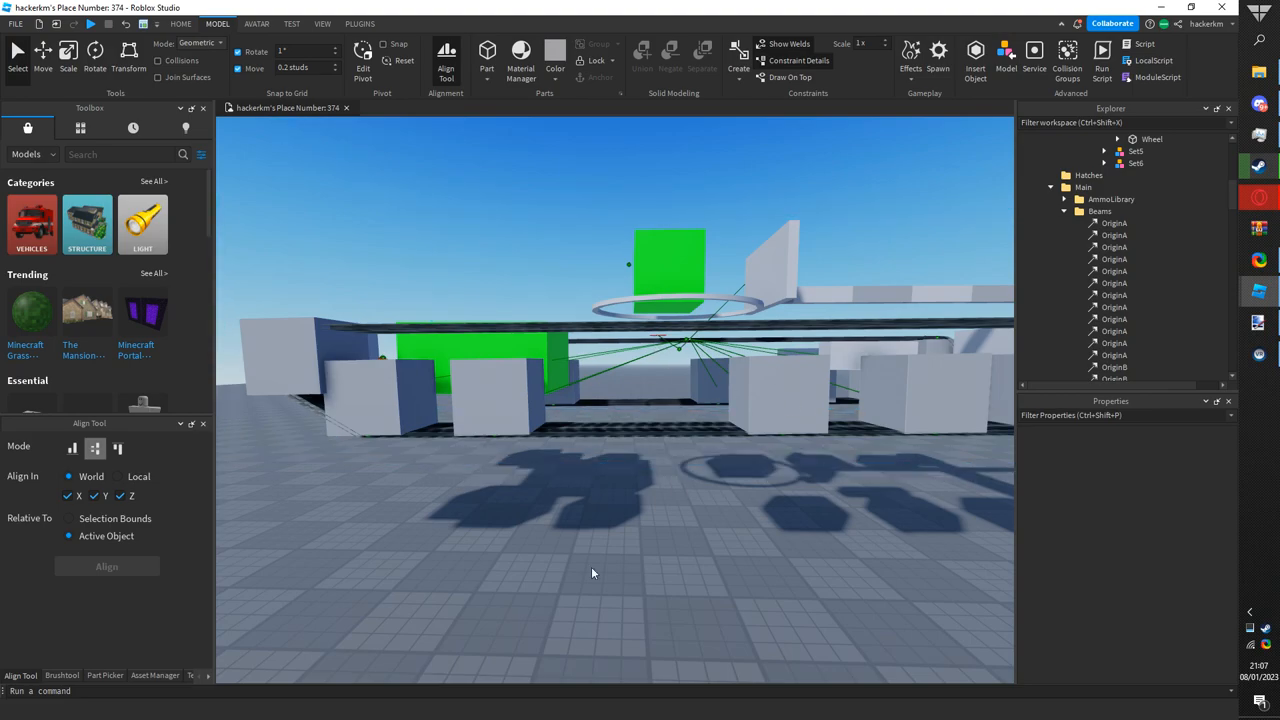
mouse_move(444, 494)
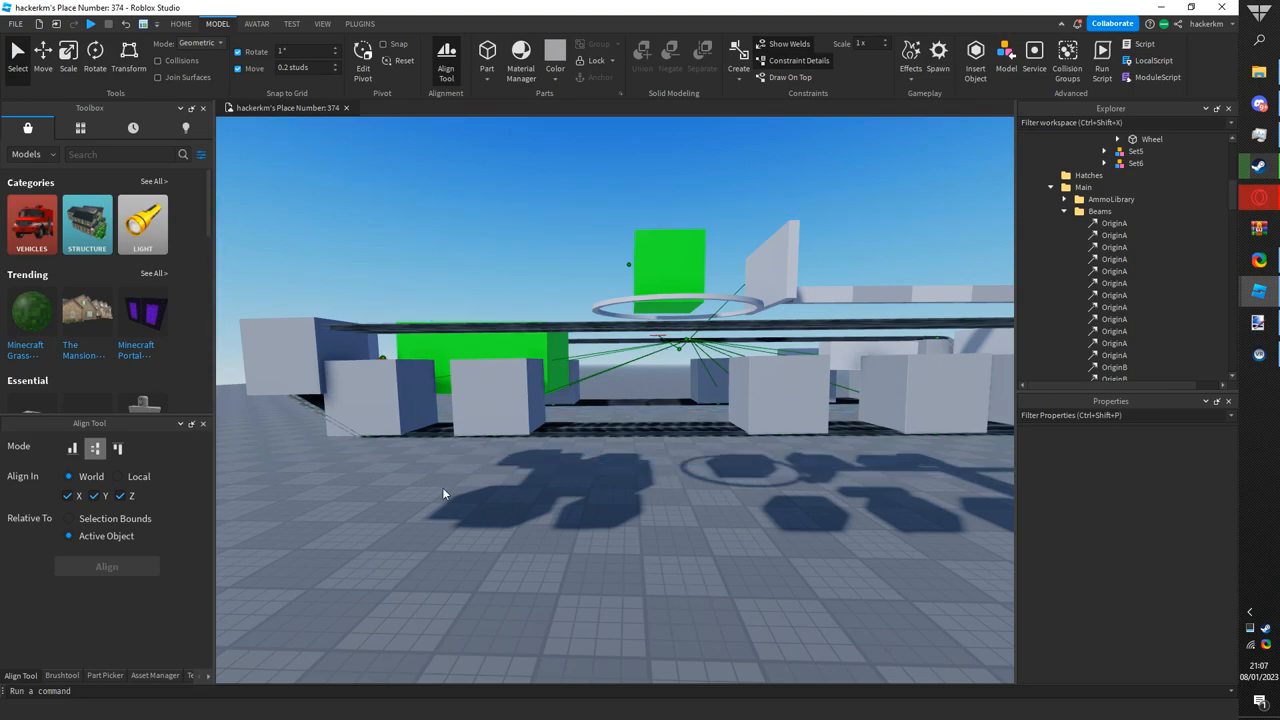
mouse_move(436, 430)
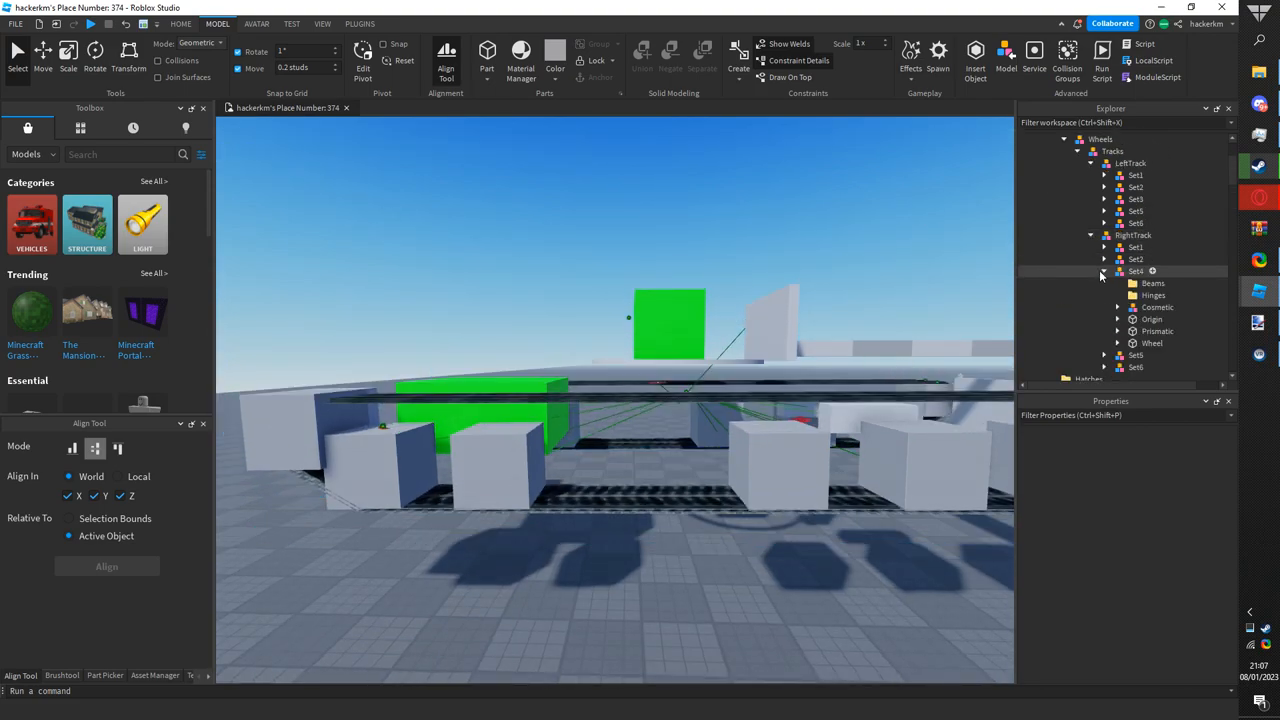
click(1111, 331)
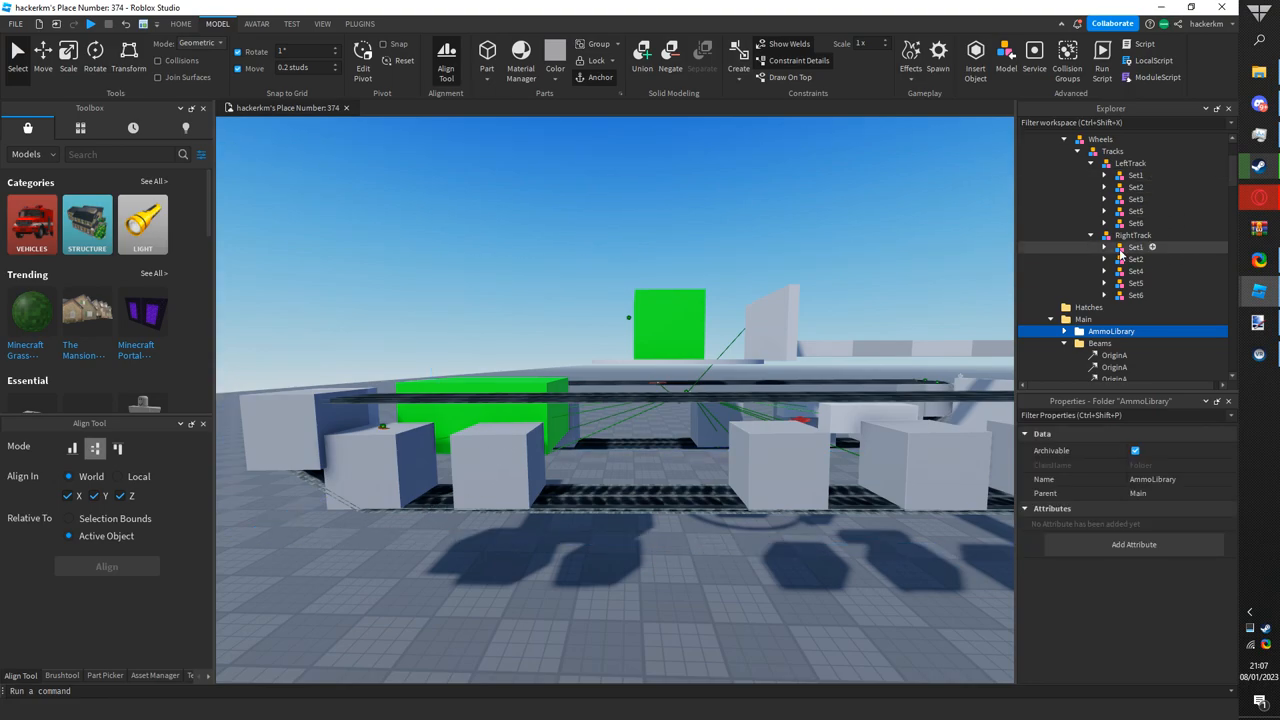
click(1135, 247)
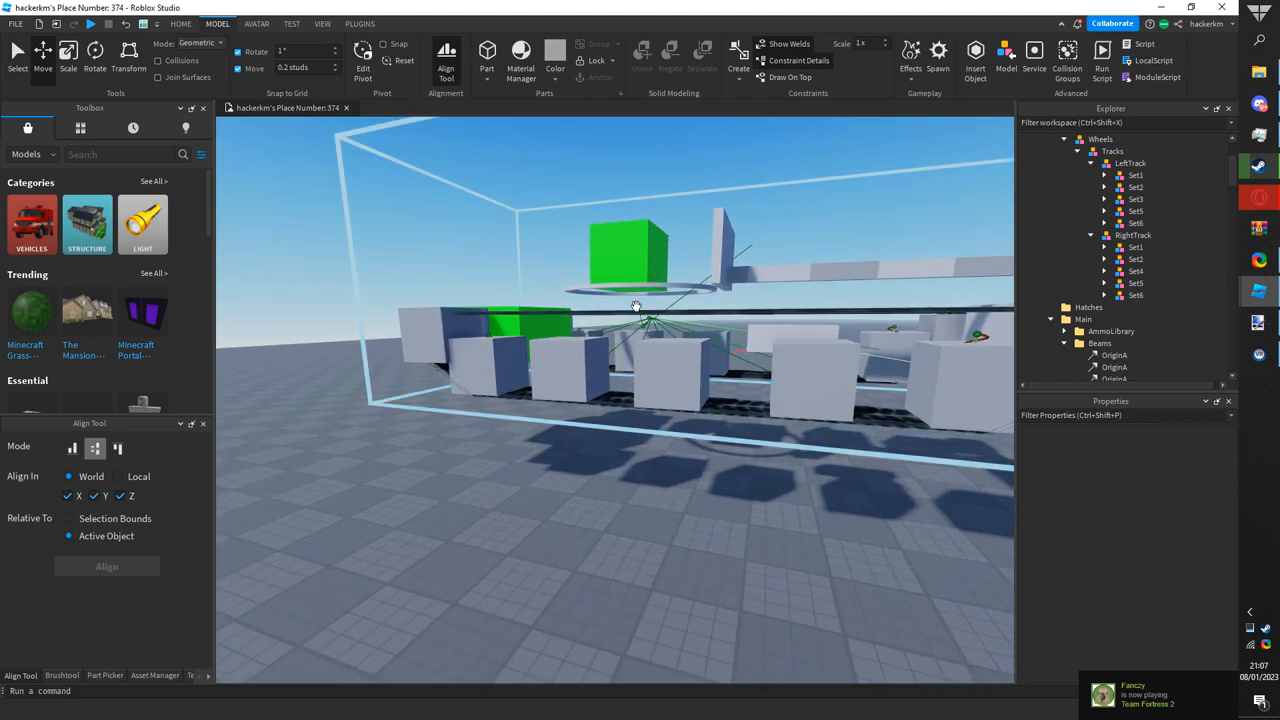
Step: Filter Explorer for 'spr', select the spring constraints, and enter Stiffness 40000
text(springconstraint)
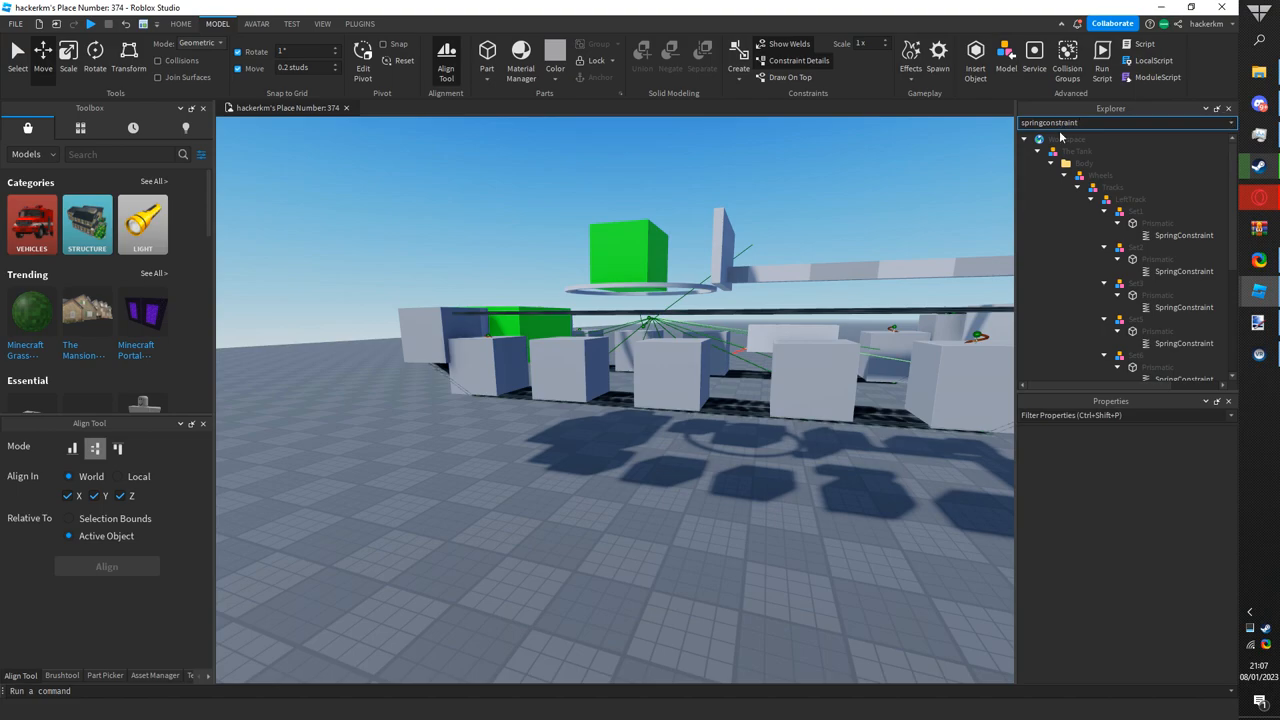
click(1184, 171)
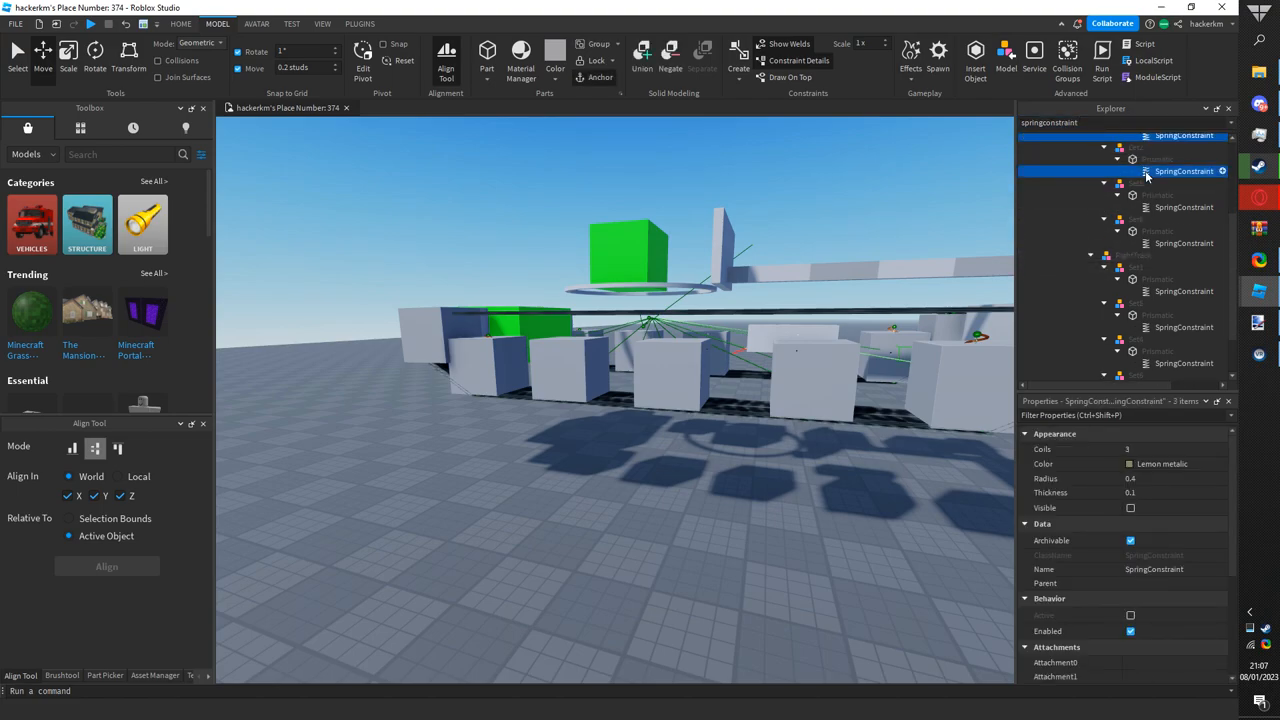
click(1184, 327)
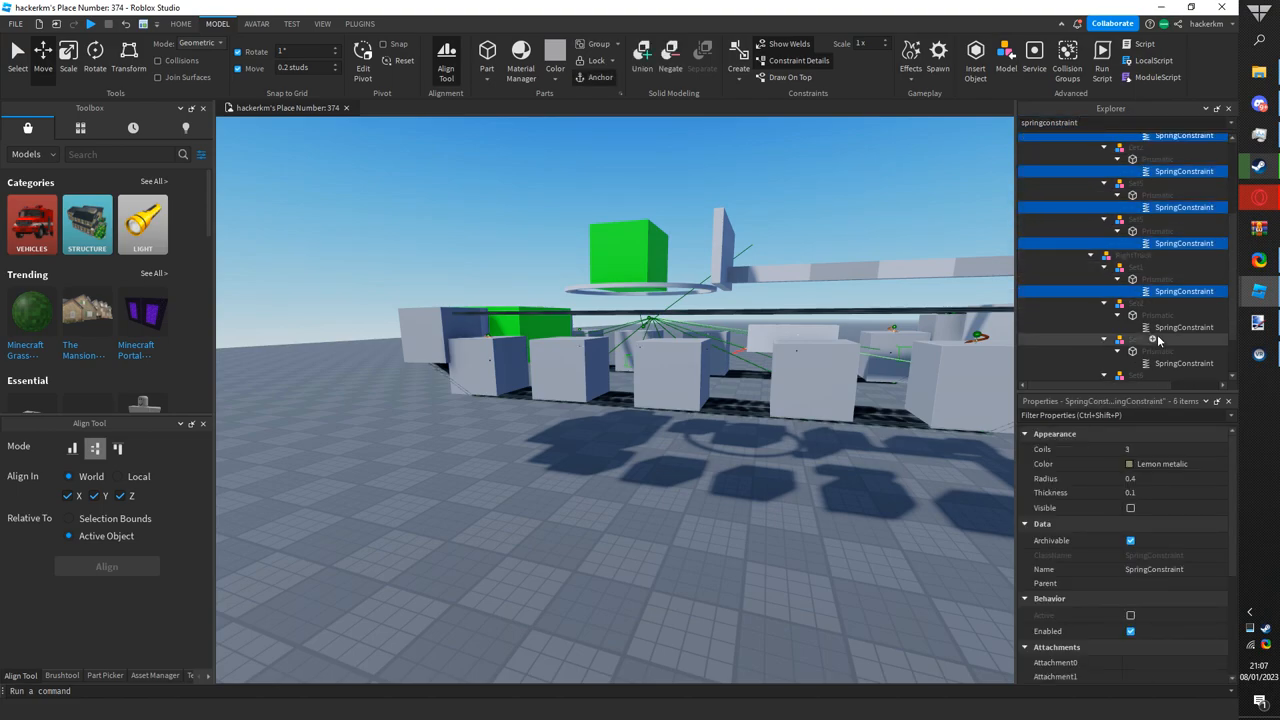
click(1184, 338)
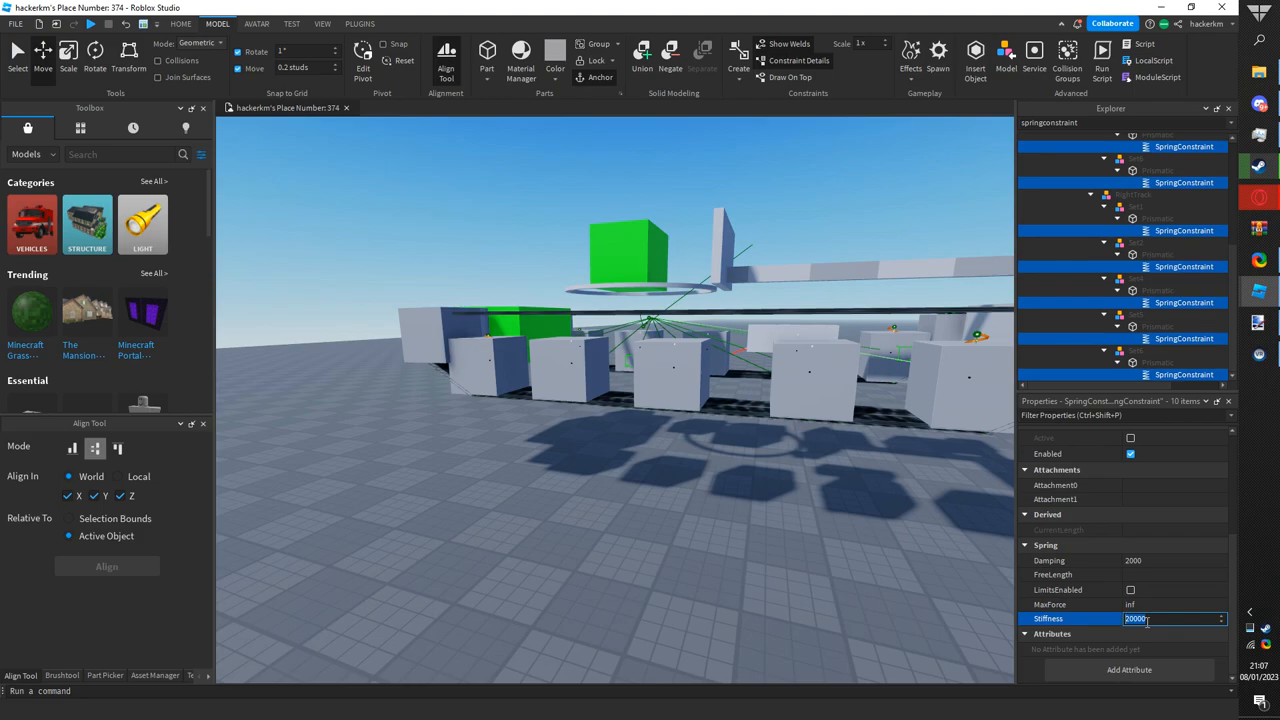
text(4)
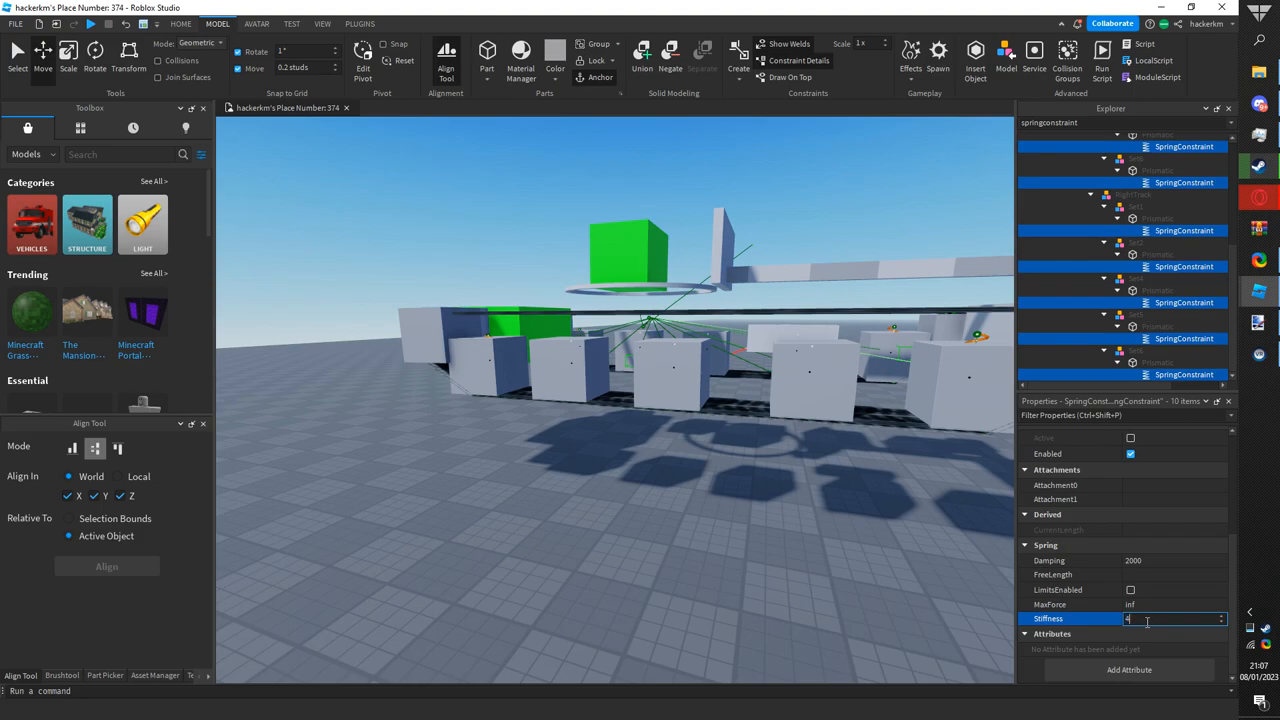
text(40000)
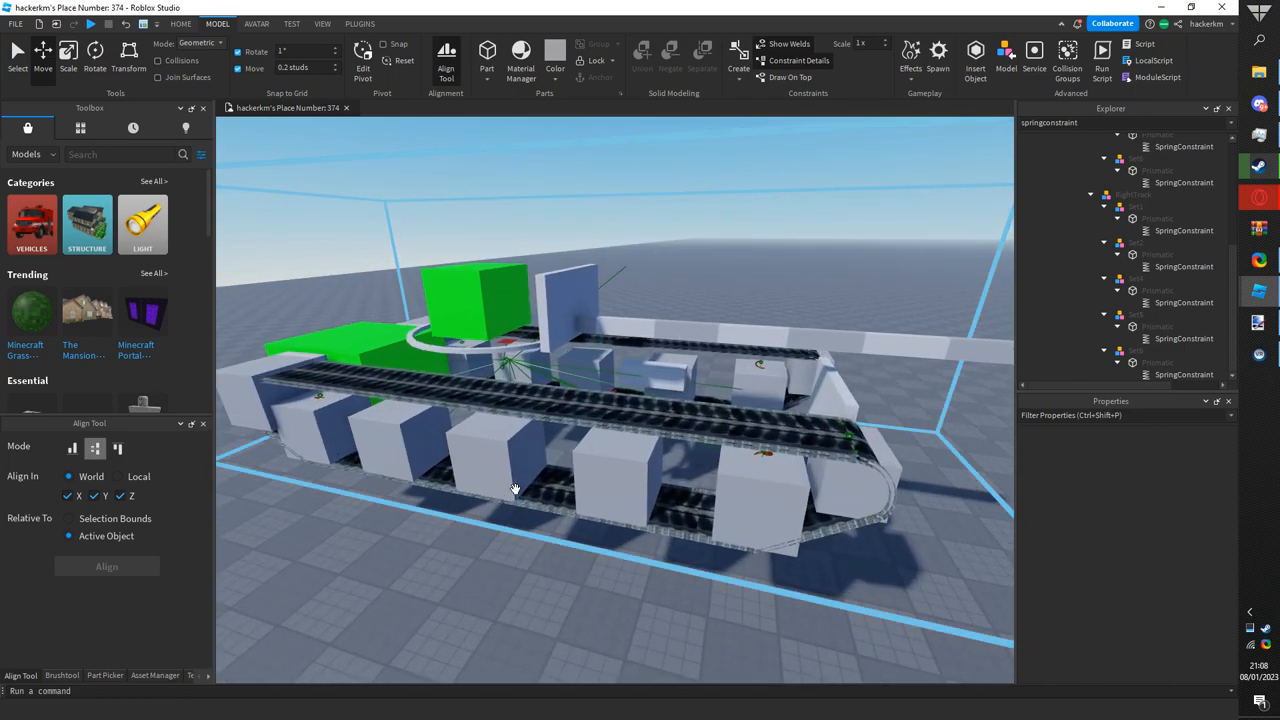
click(478, 470)
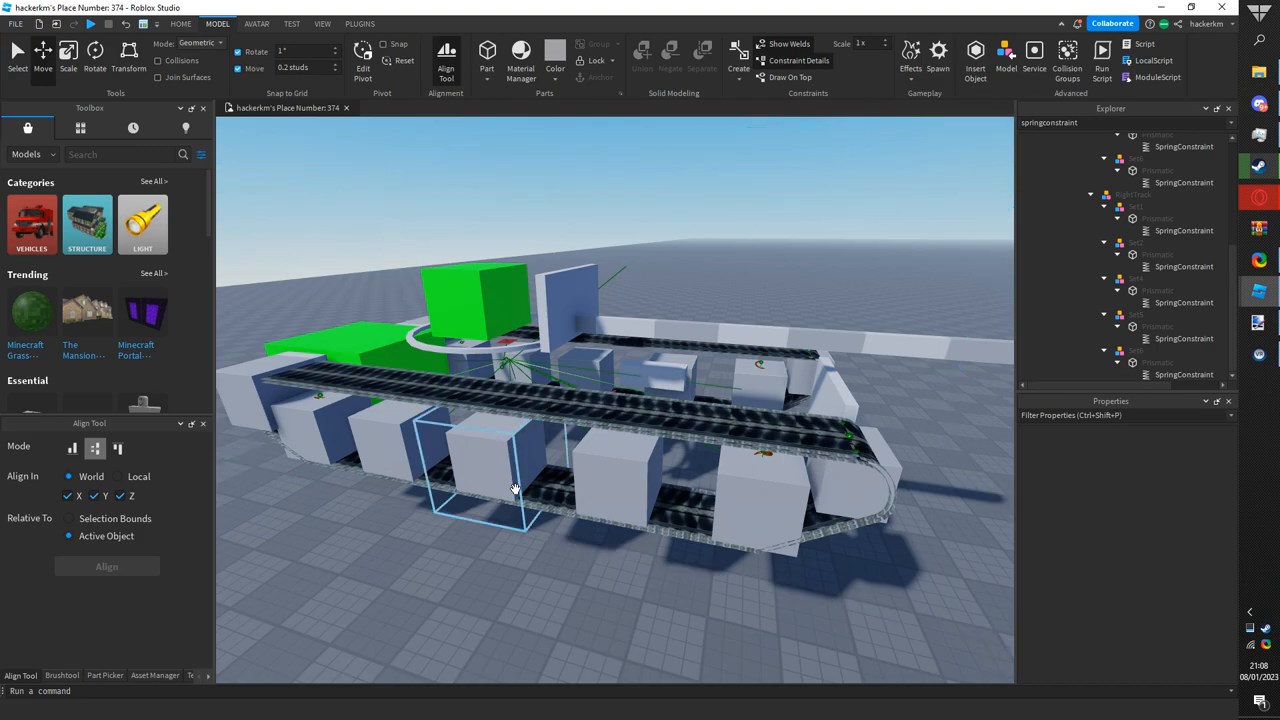